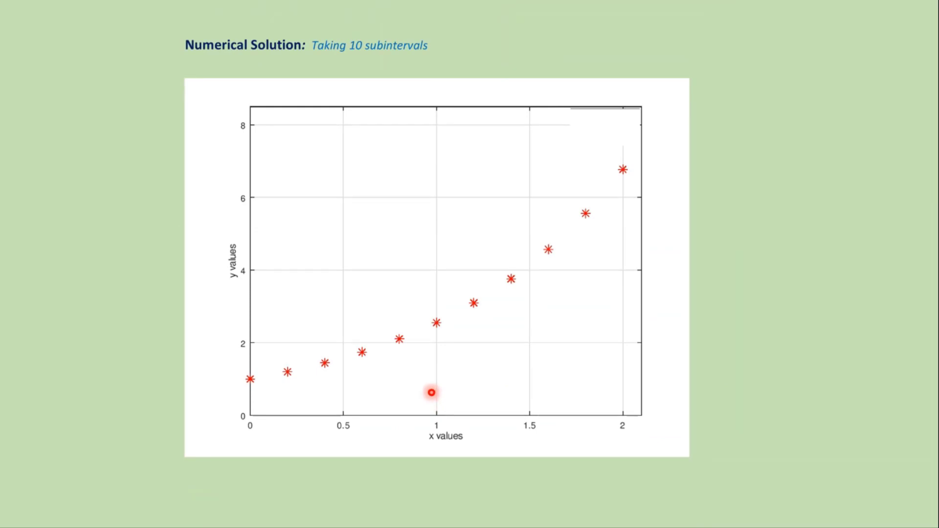
mouse_move(416, 308)
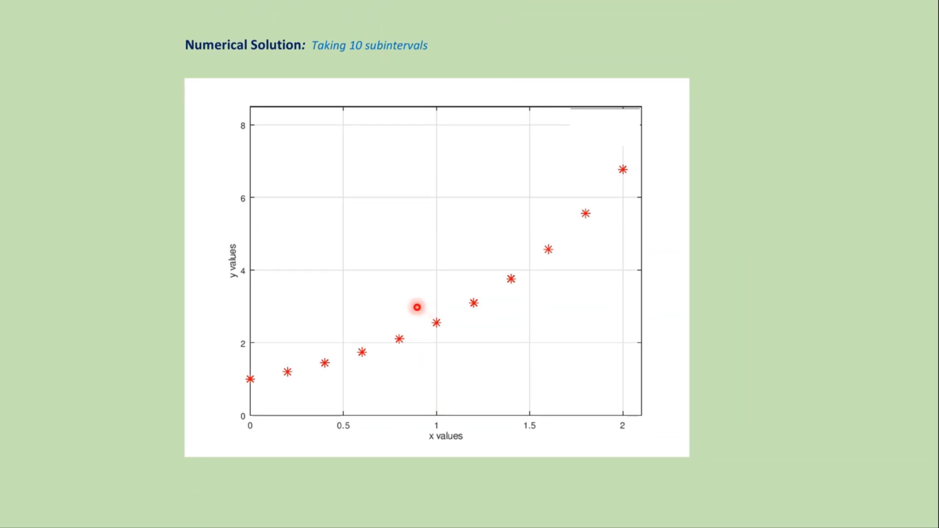
mouse_move(603, 205)
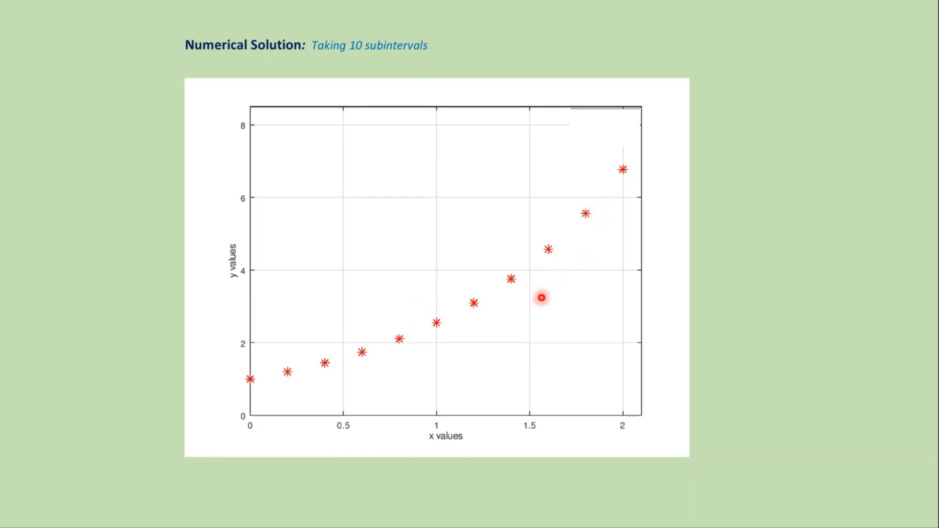
mouse_move(370, 358)
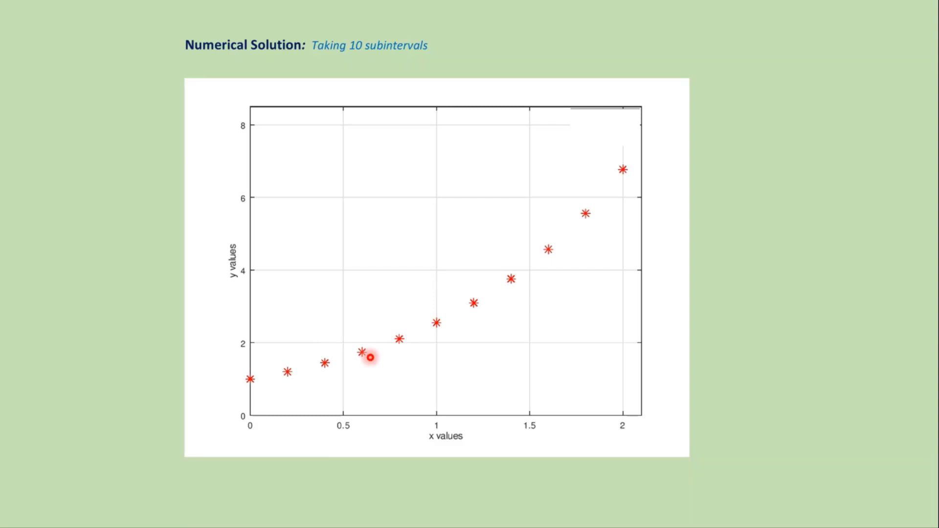
mouse_move(509, 267)
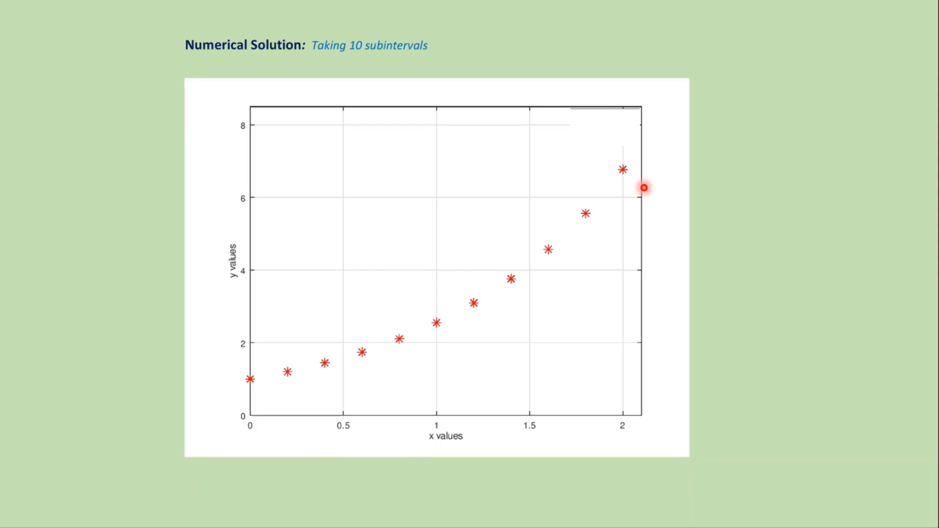
- Advance from the 10-subinterval numerical solution slide to the exact-versus-numerical comparison slide
key("right")
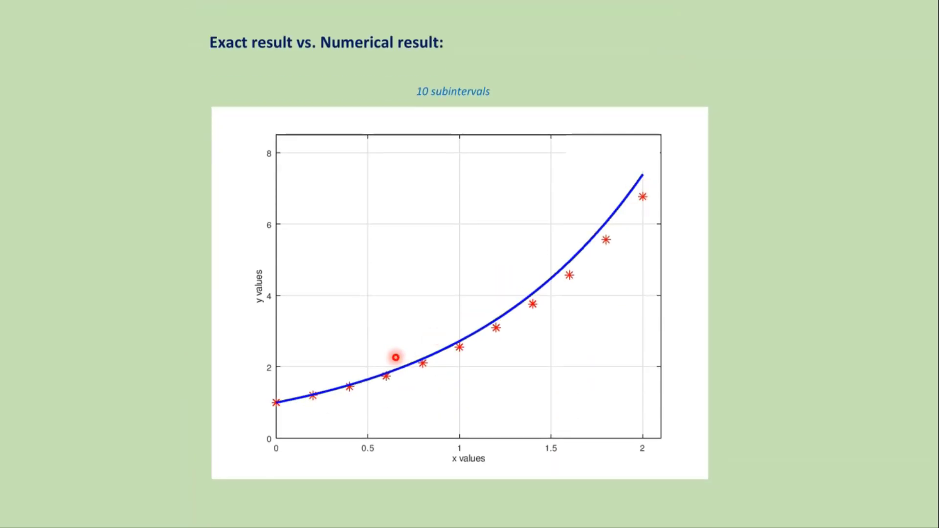
mouse_move(694, 178)
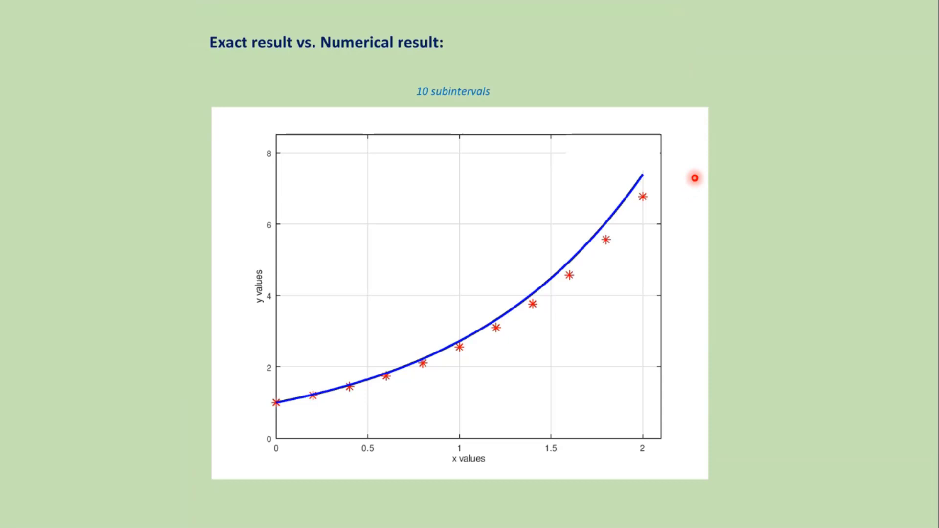
mouse_move(613, 204)
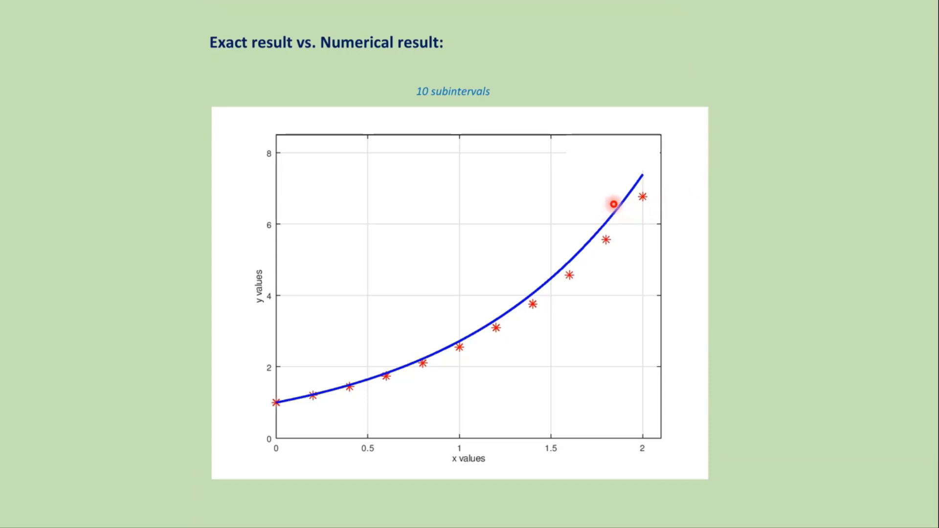
mouse_move(476, 329)
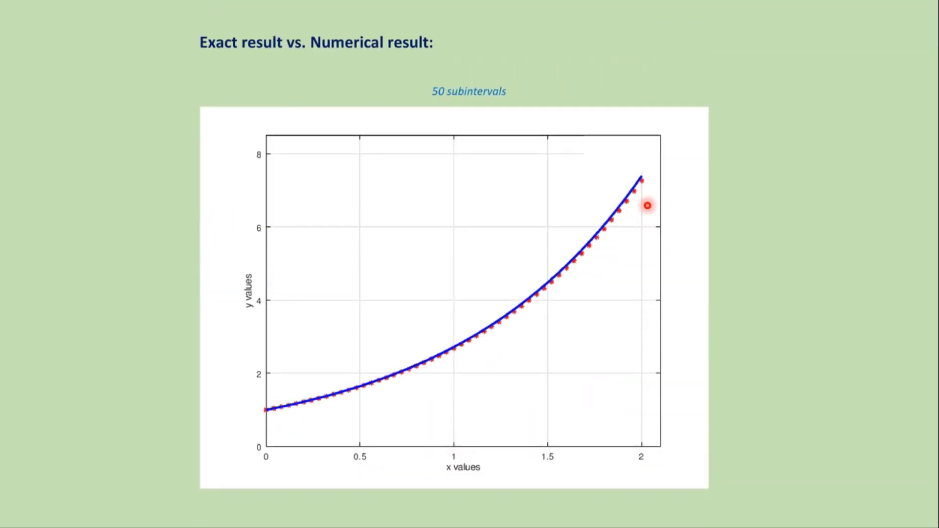
mouse_move(643, 201)
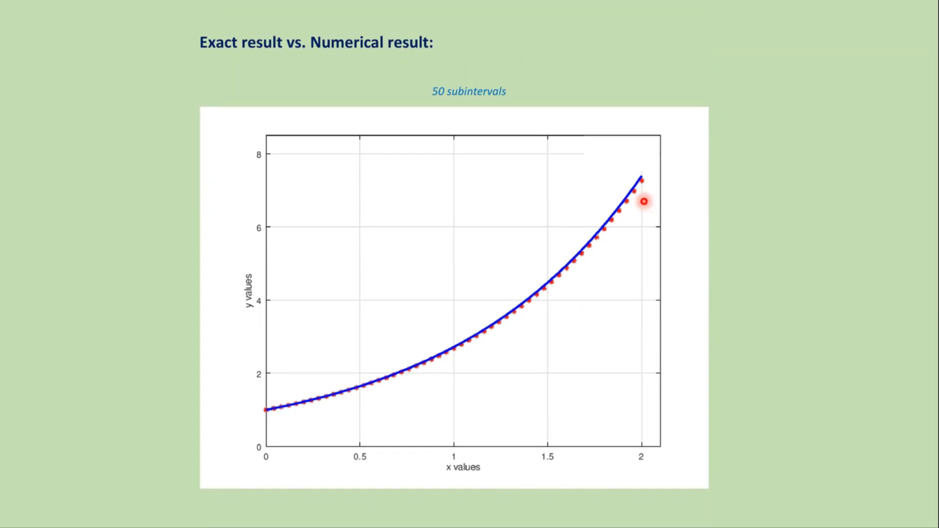
mouse_move(476, 328)
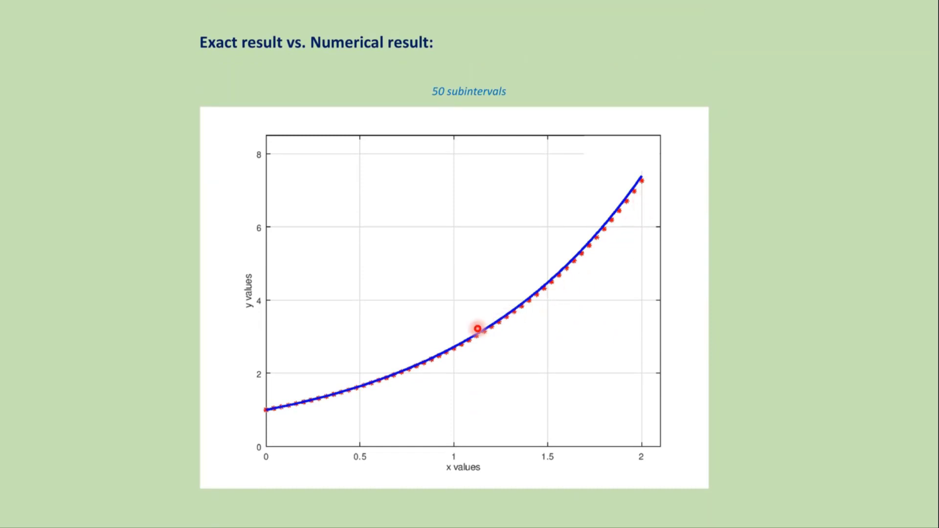
mouse_move(522, 294)
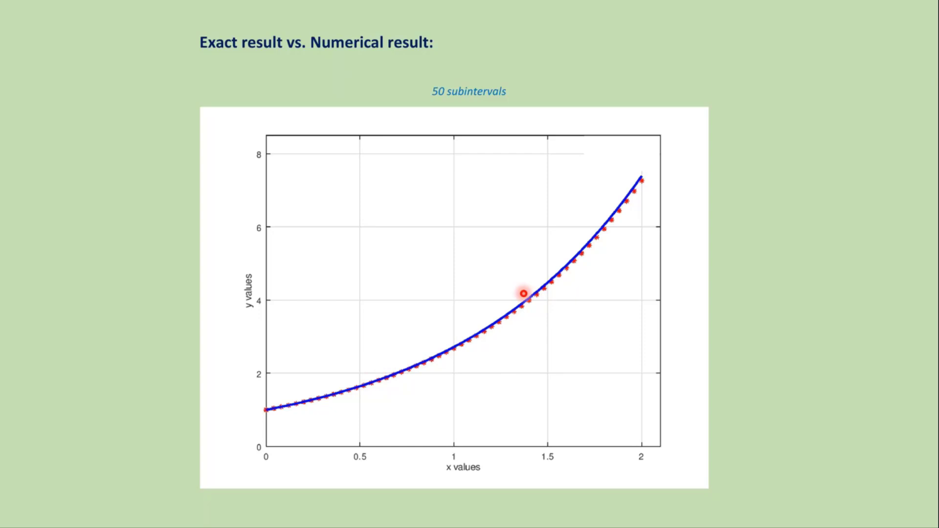
mouse_move(632, 224)
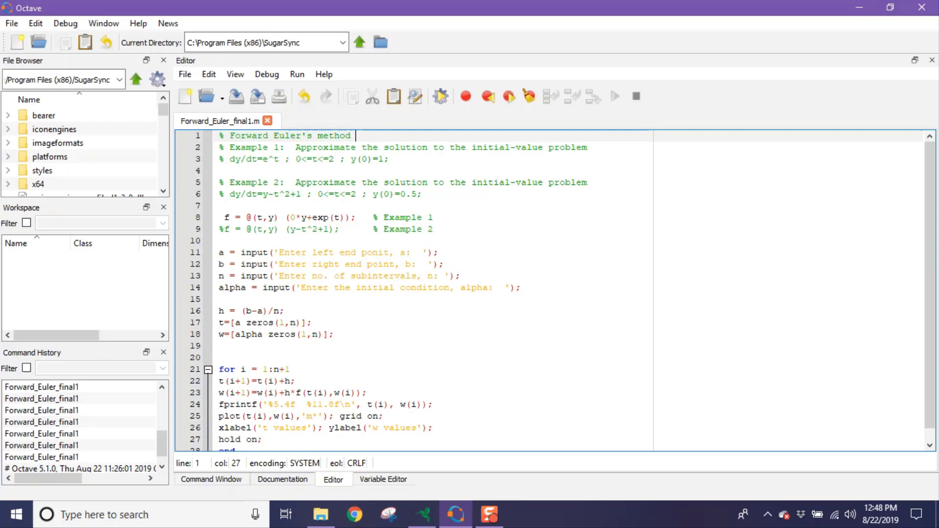
- Scroll through the Forward_Euler_final1.m code in the Octave editor
scroll("down", 3)
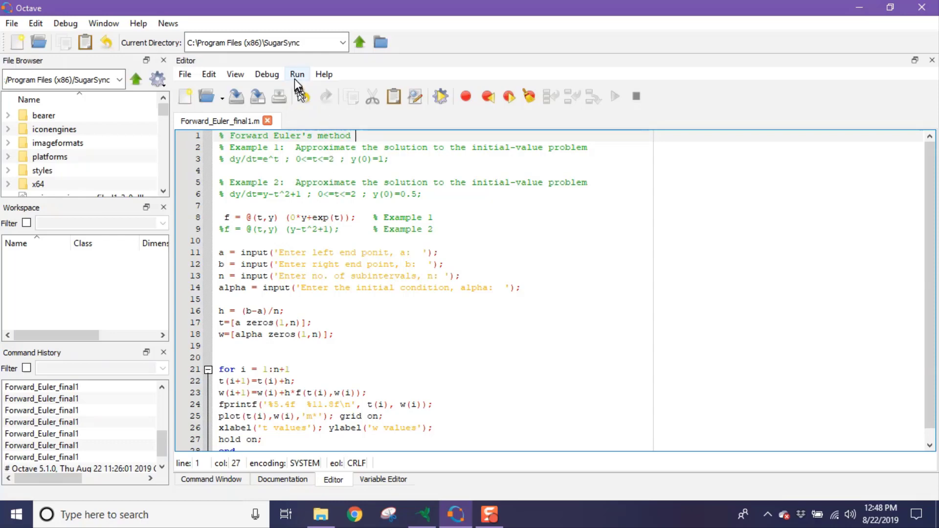
- Save and run the script for Example 1 with a=0, b=2, n=10, alpha=1
left_click(297, 74)
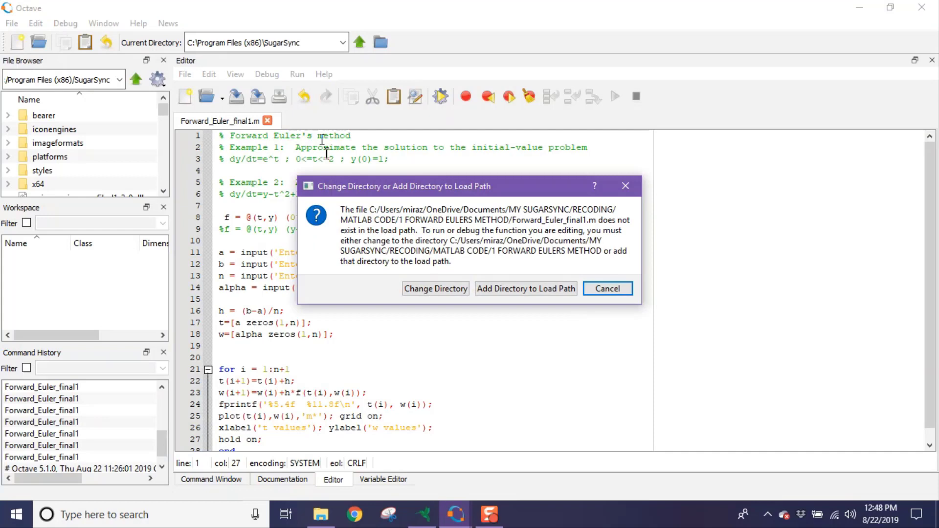
left_click(607, 288)
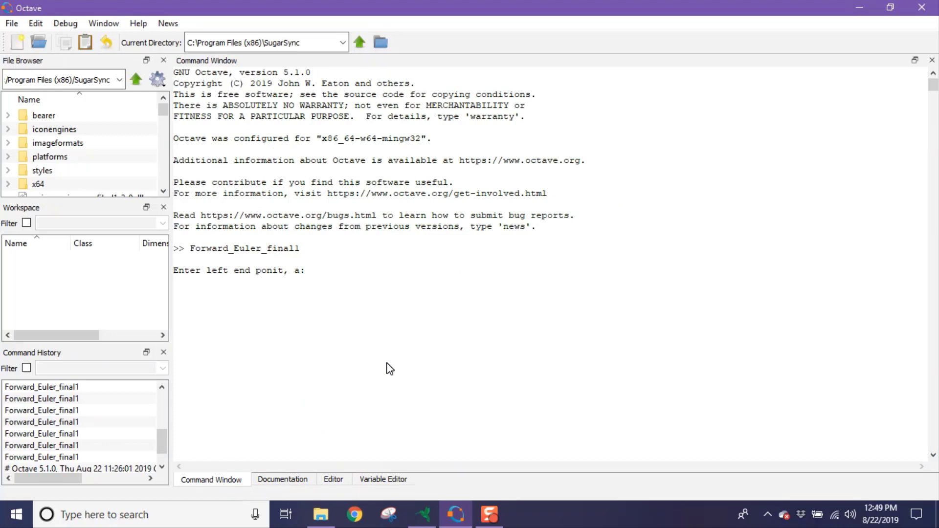
type("0")
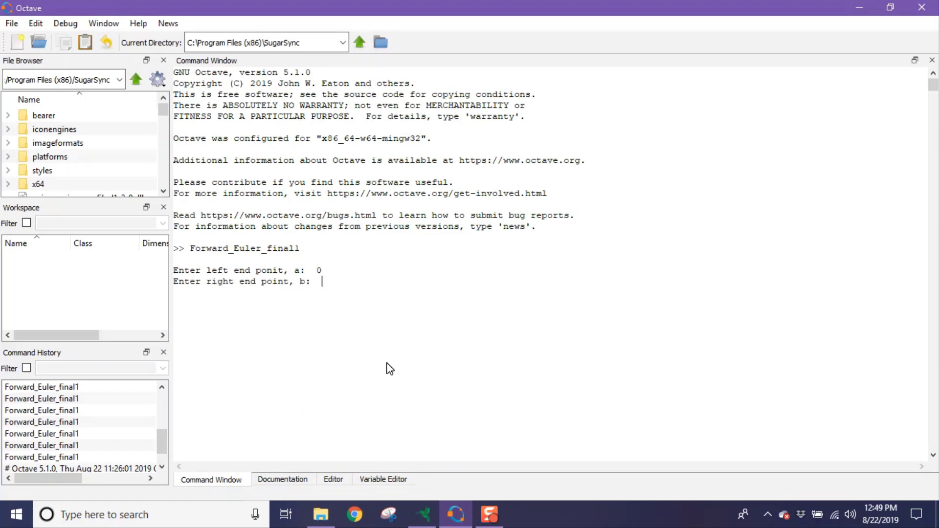
type("2")
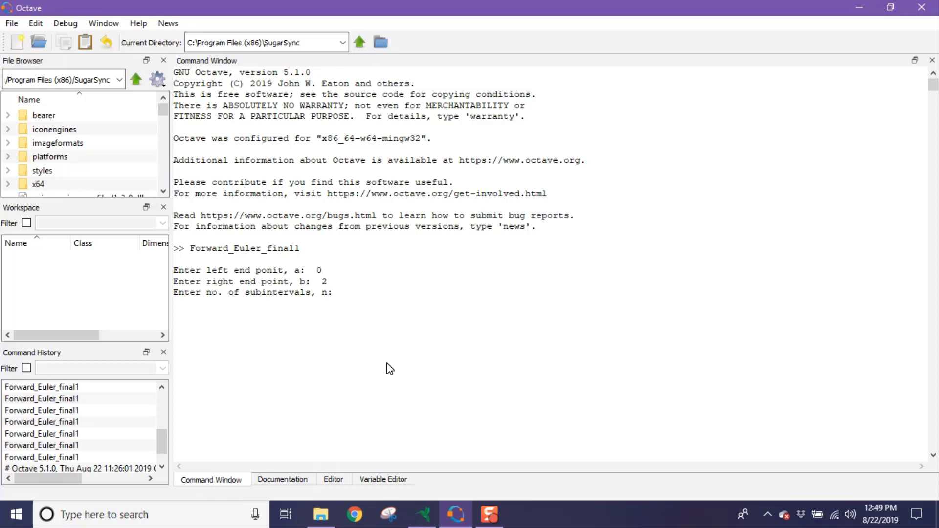
type("10")
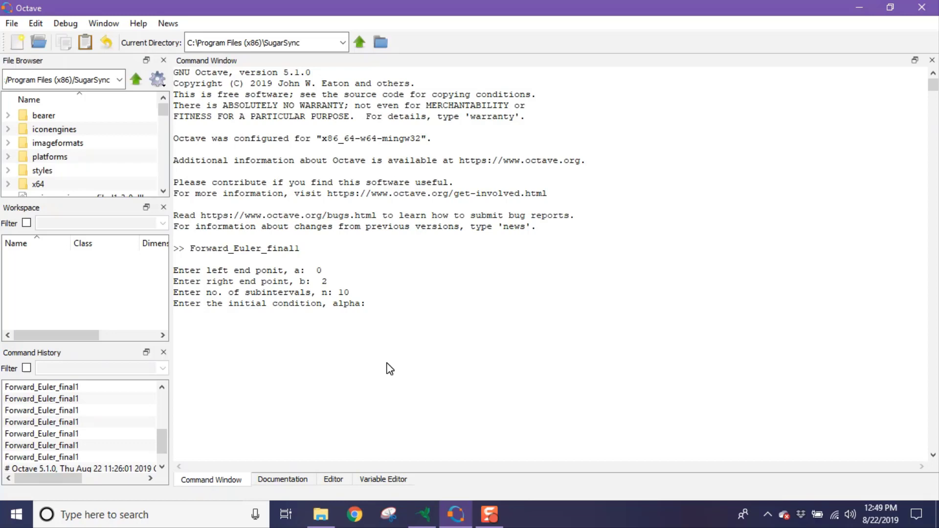
type("1")
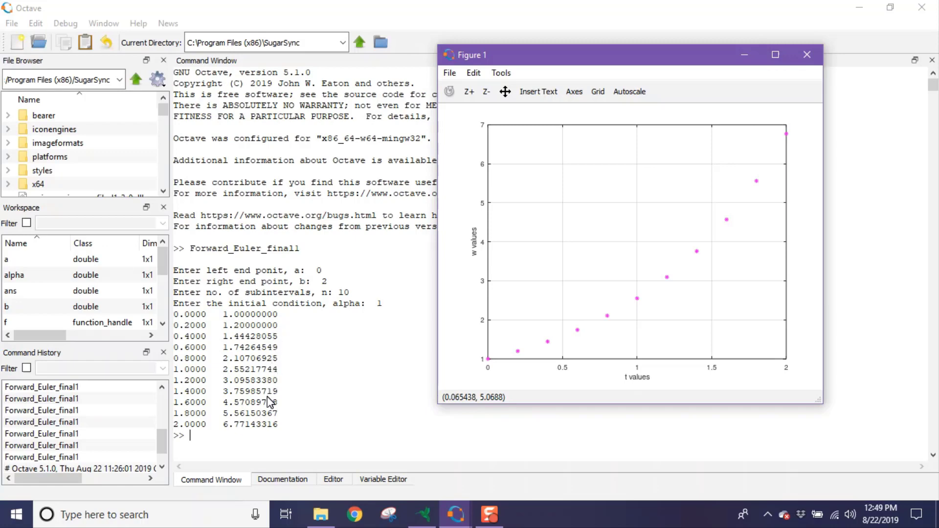
mouse_move(576, 318)
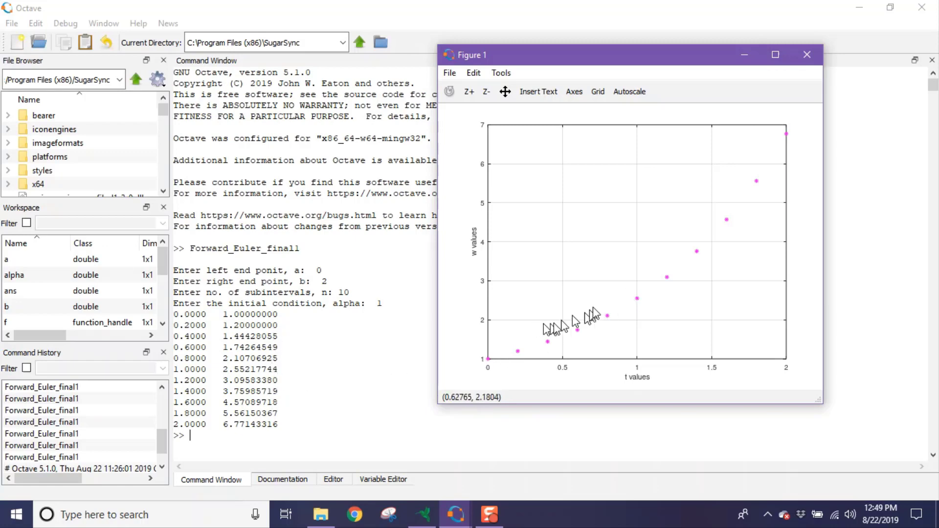
left_click(333, 479)
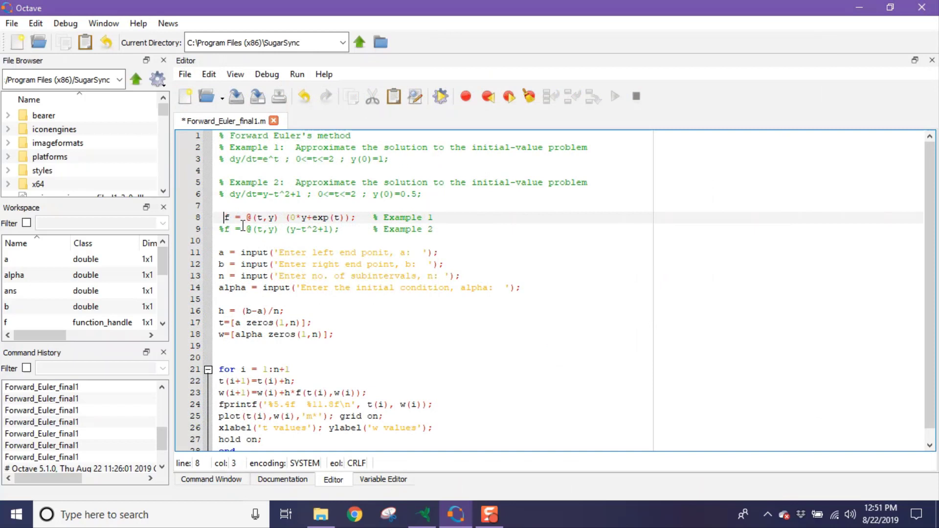
- Comment out the Example 1 function line with %
type("%")
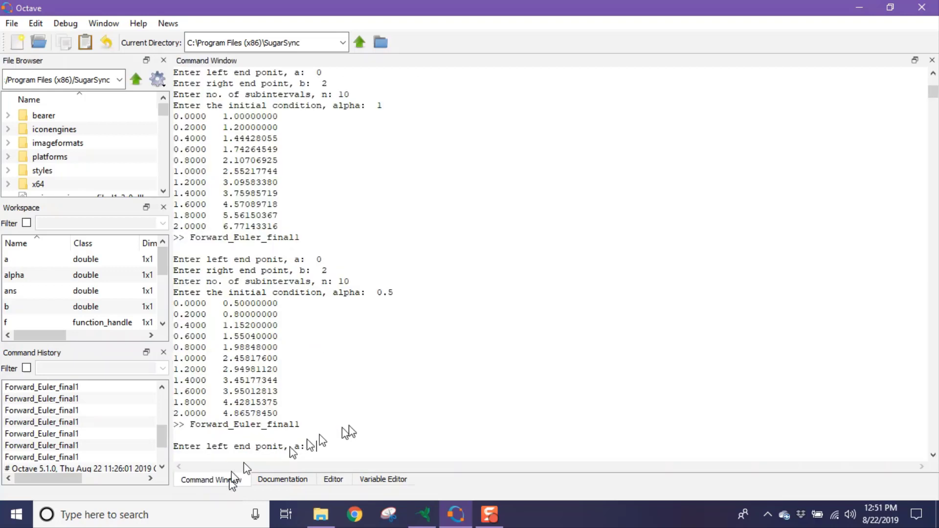
mouse_move(452, 408)
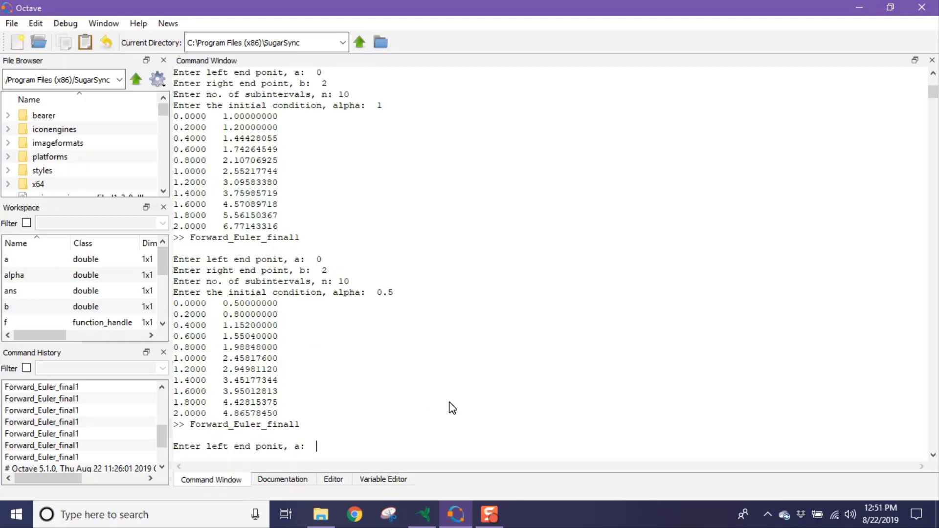
- Enter a=0, b=2, n=10, alpha=0.5, then move Figure 1 aside to keep values visible
type("0")
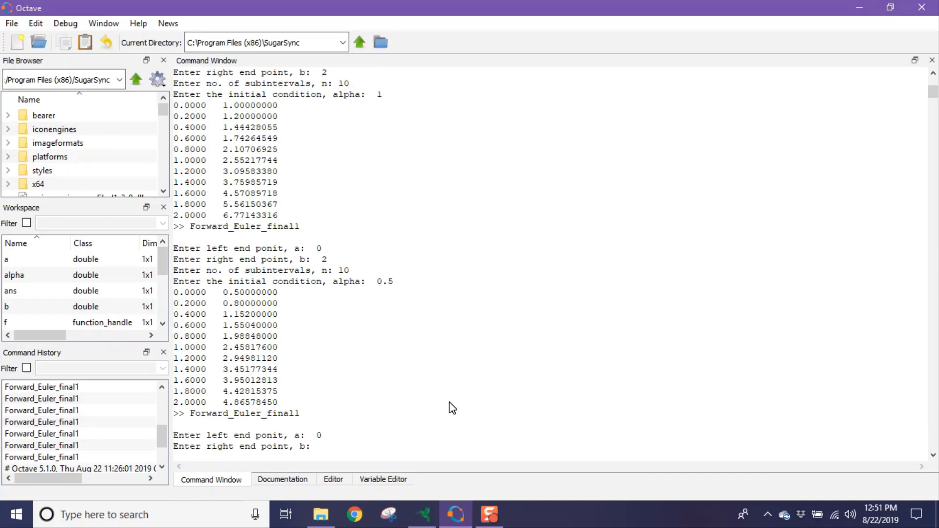
type("2")
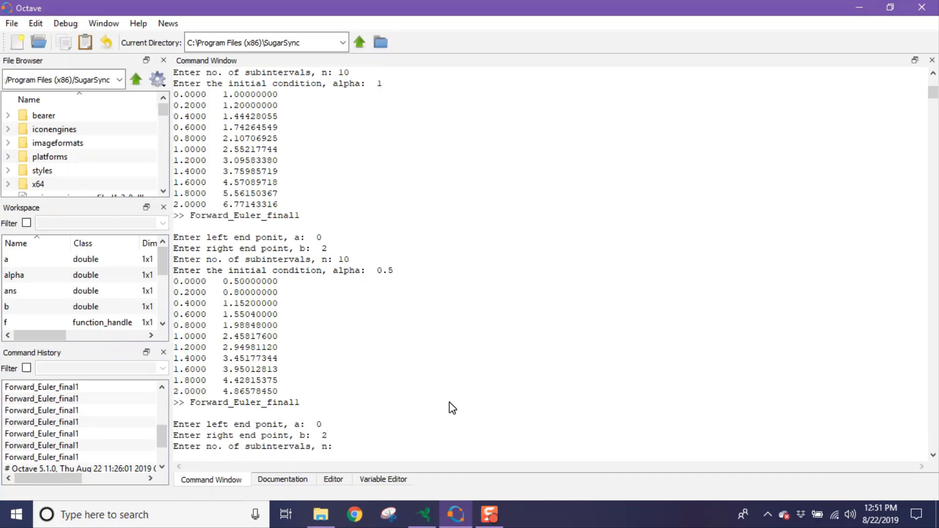
type("10")
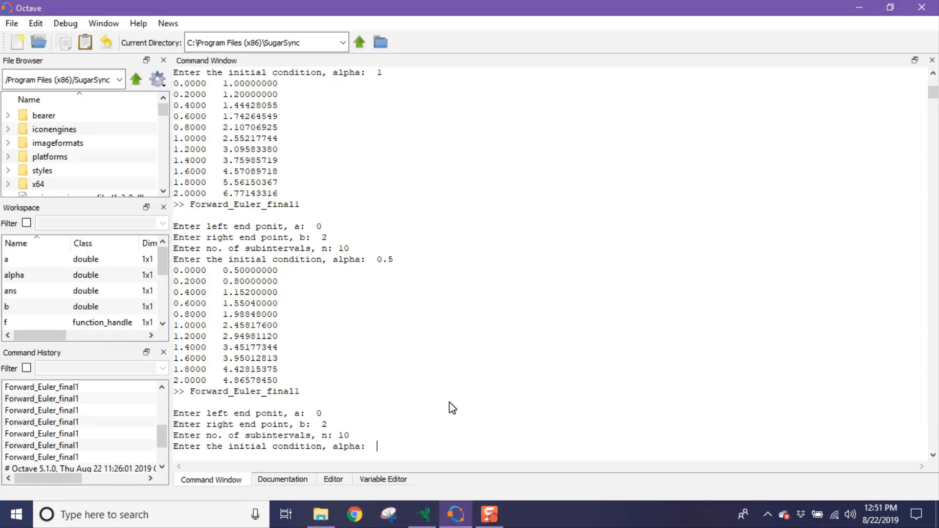
type("0")
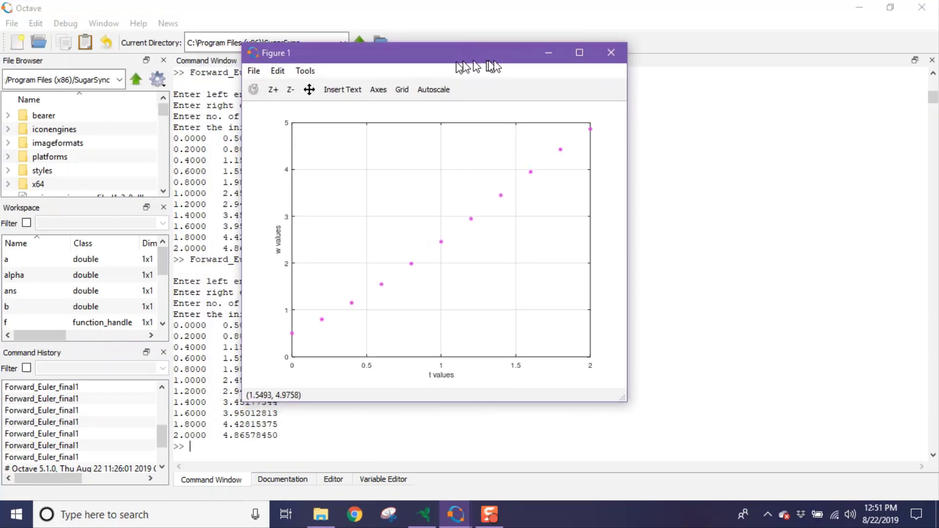
left_click_drag(437, 53, 629, 53)
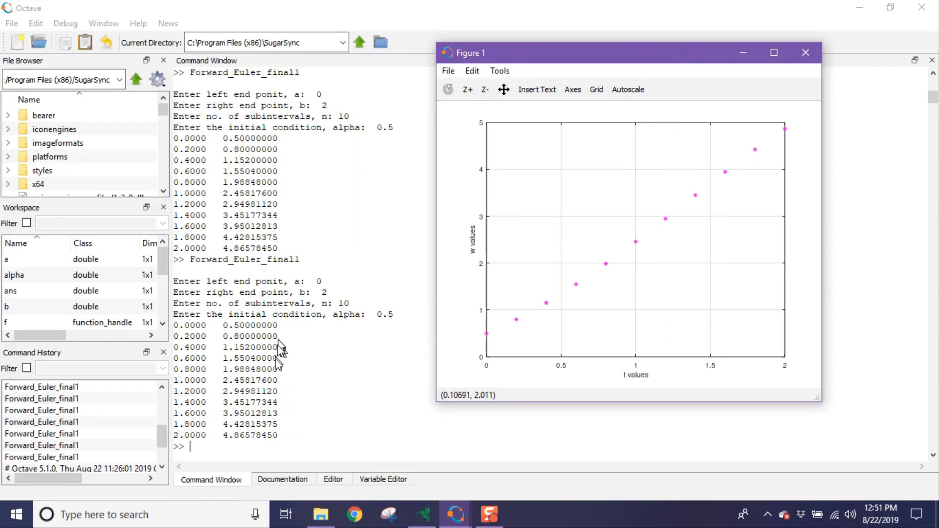
mouse_move(494, 353)
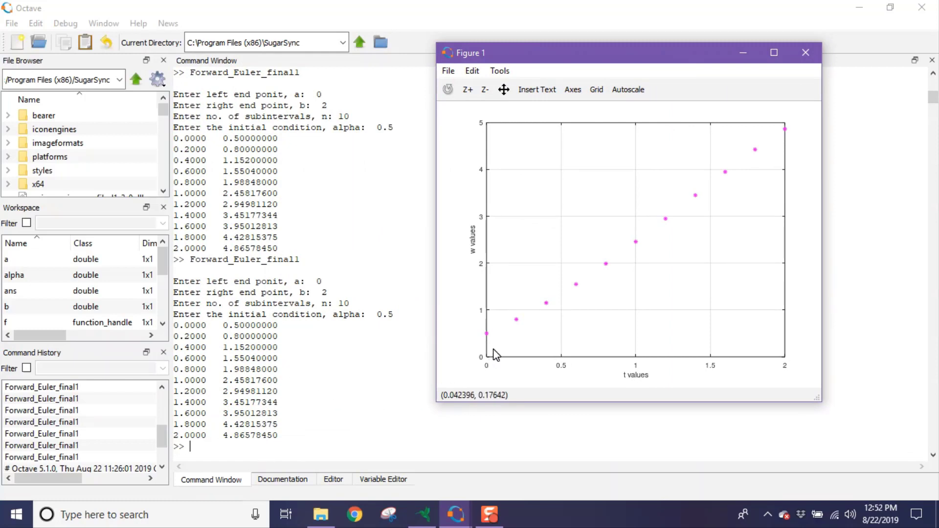
mouse_move(723, 191)
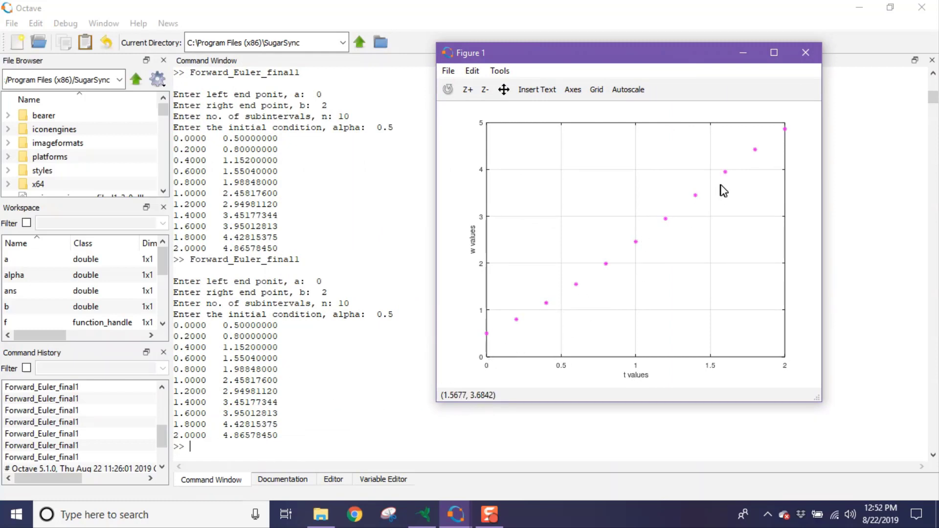